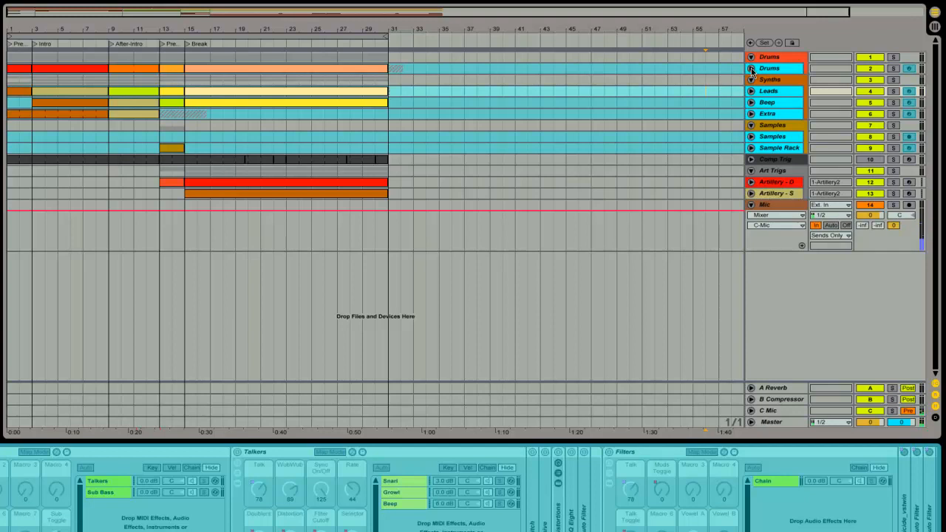
Step: Unfold the Drums track to show its EQ Eight, Auto Pan and clap automation lanes
left_click(751, 68)
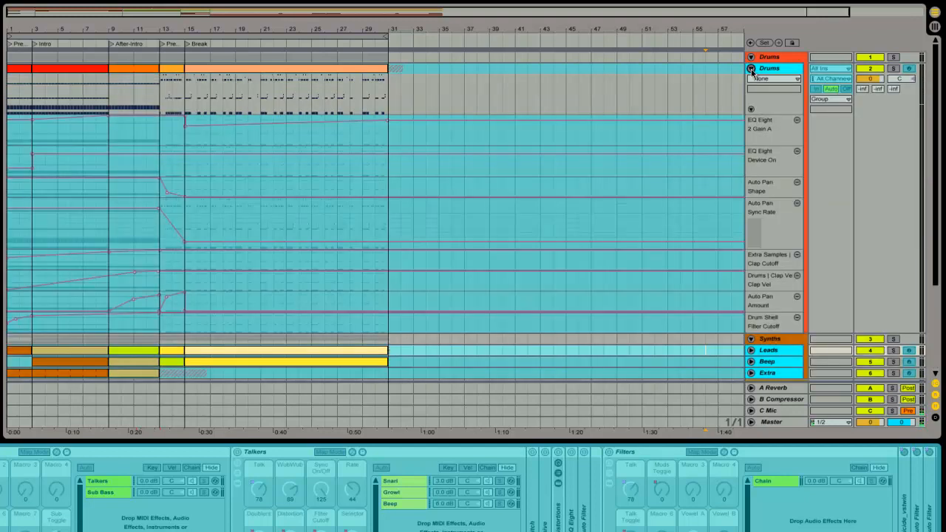
left_click(751, 68)
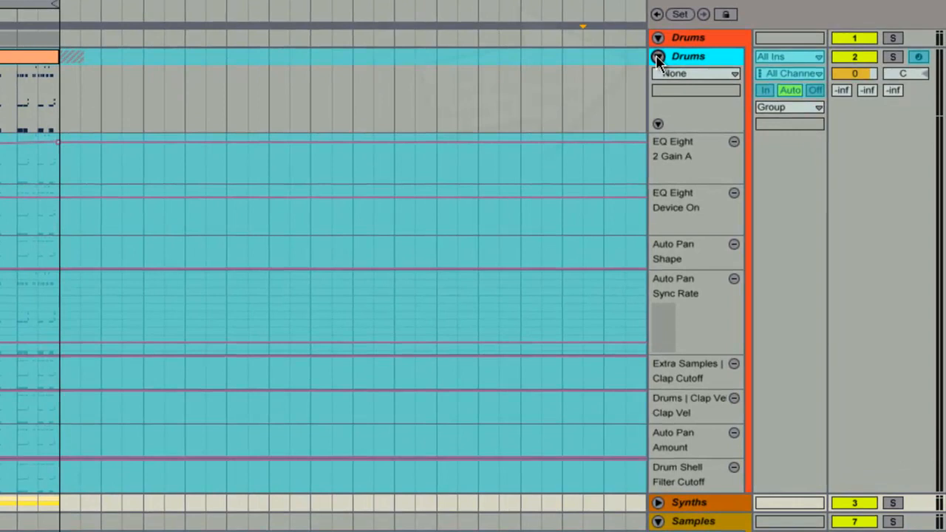
Step: Fold the Drums group away and return to the full arrangement overview
right_click(687, 56)
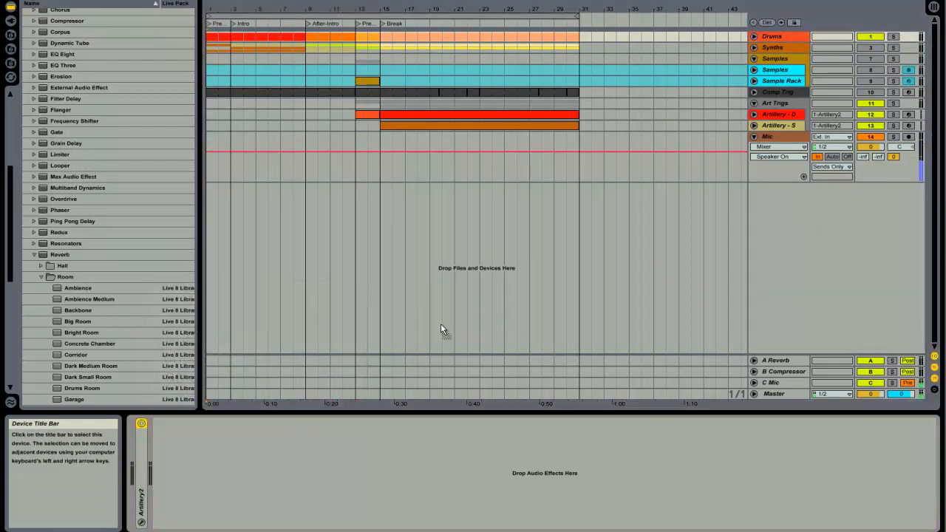
mouse_move(603, 482)
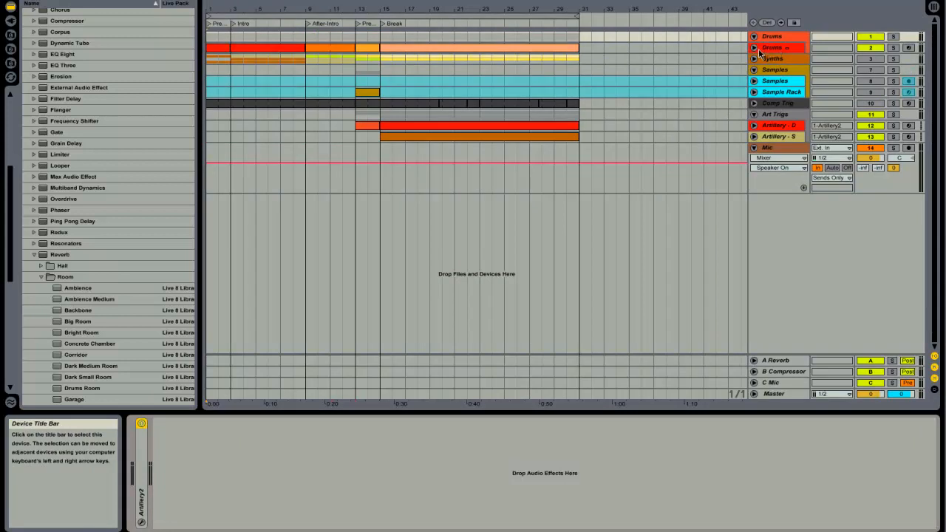
Step: Show the inner Drums track's devices: Velocity, Drum Shell, Auto Pan, Saturator, EQ Eight, Limiter
left_click(754, 47)
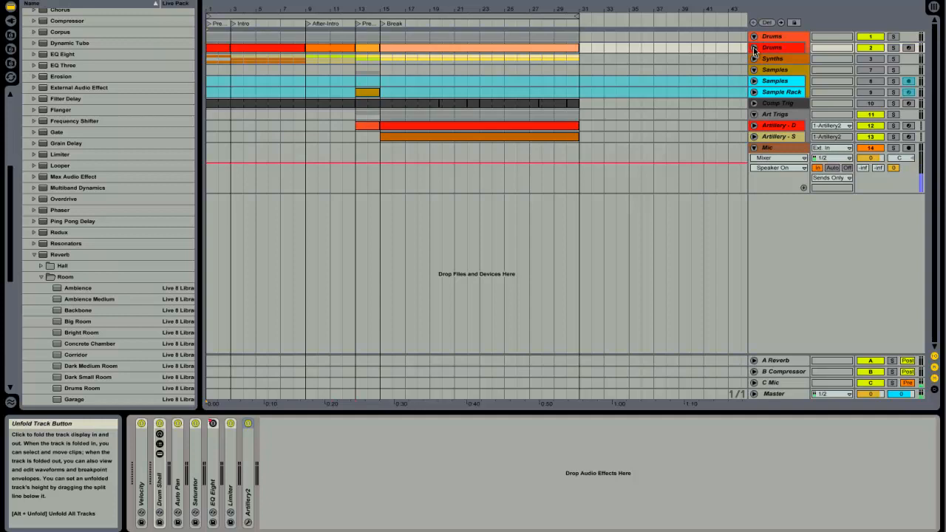
left_click(753, 47)
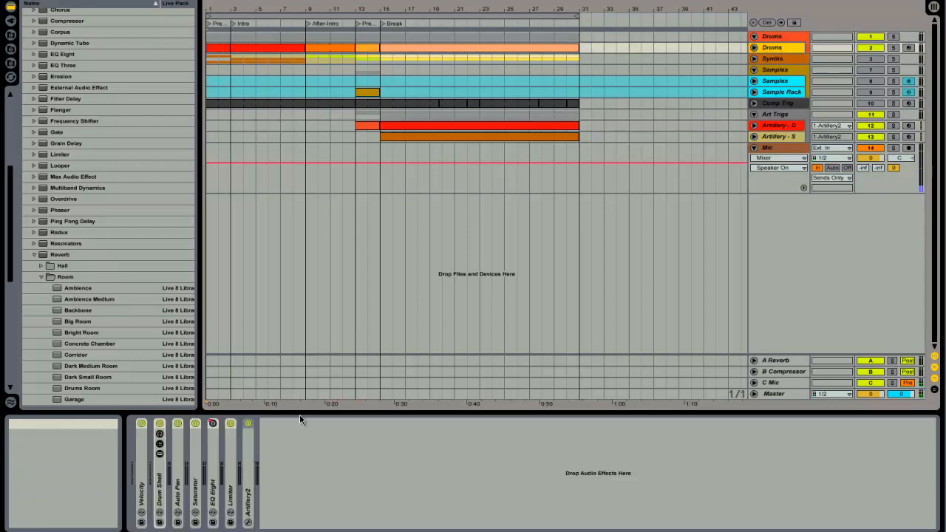
mouse_move(778, 47)
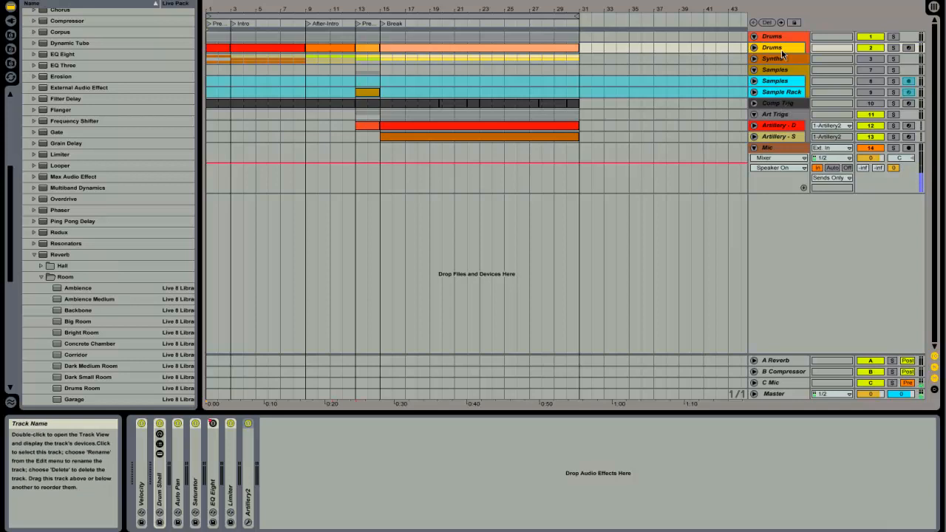
Step: Freeze the Drums track, dismissing the routing warning and freezing again
right_click(771, 47)
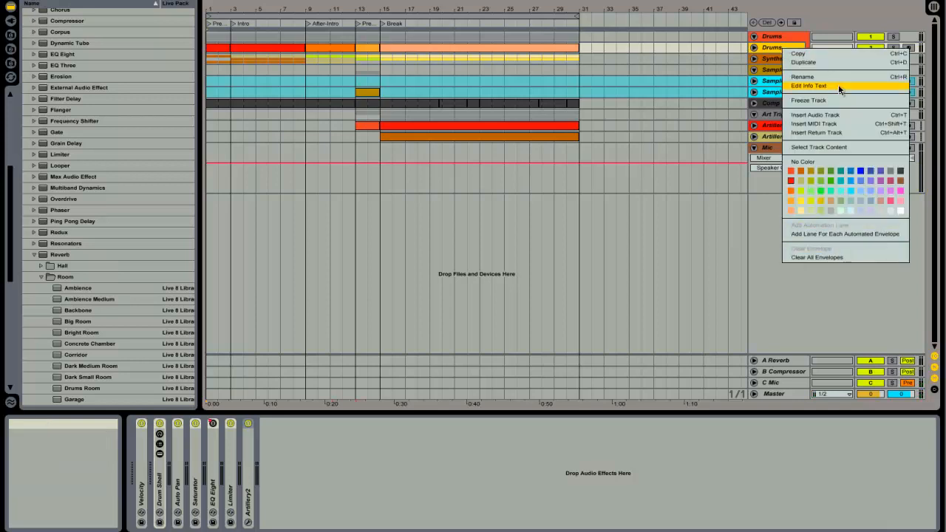
left_click(808, 100)
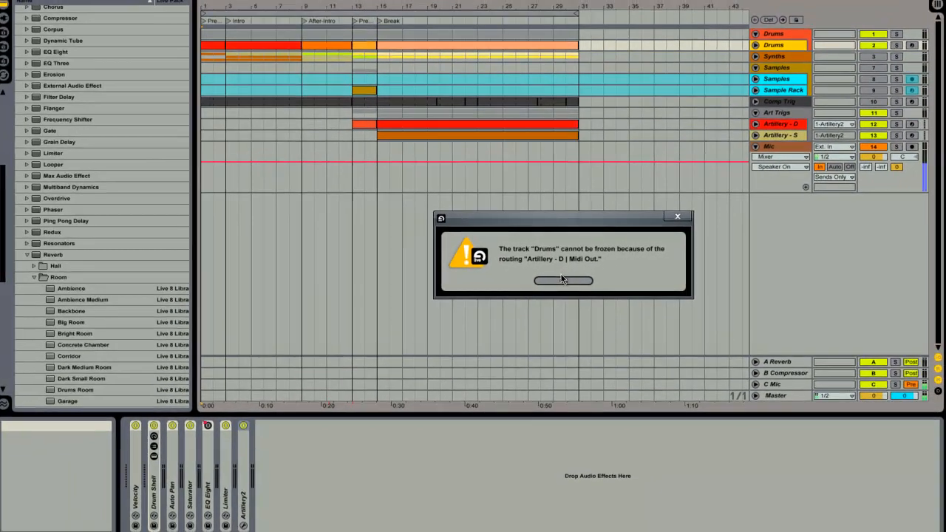
left_click(562, 281)
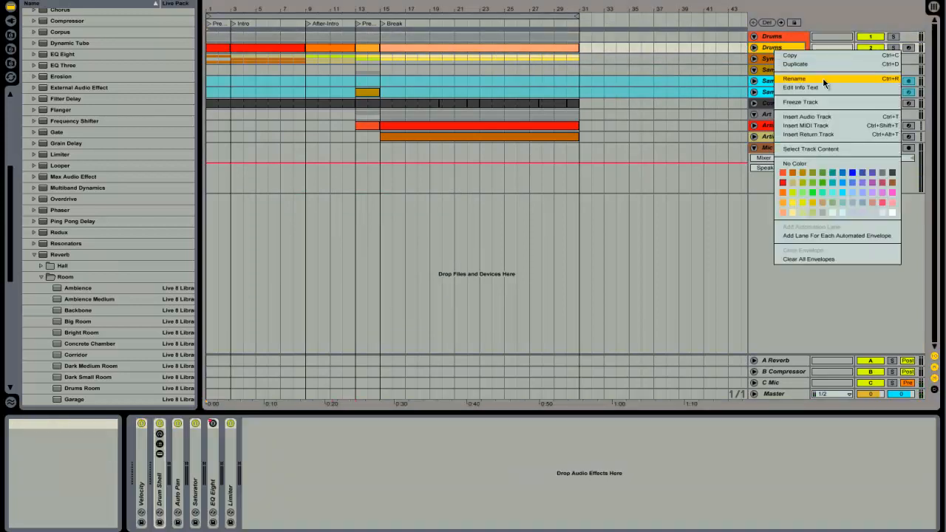
left_click(800, 102)
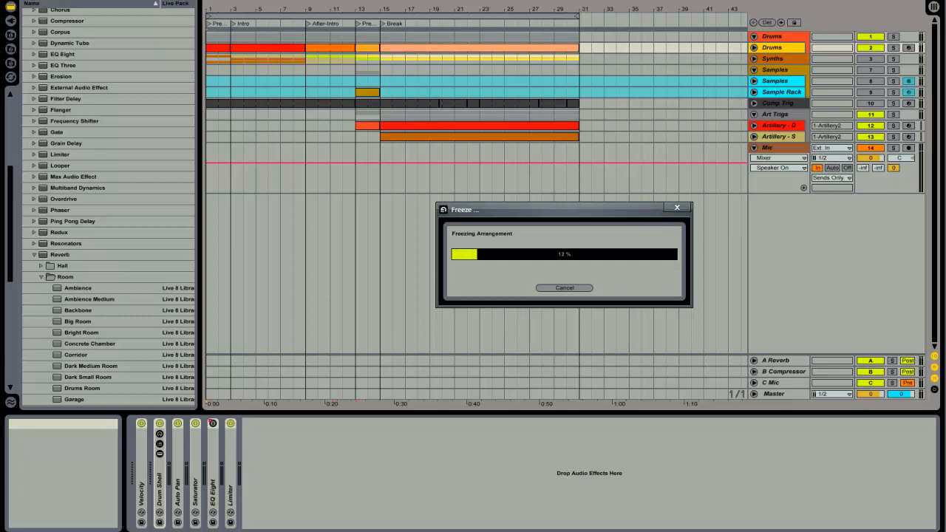
right_click(633, 115)
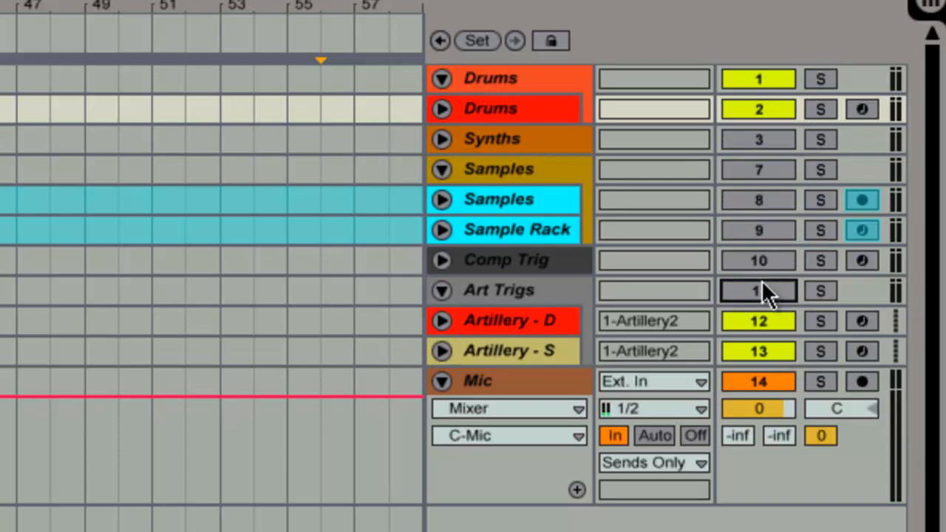
left_click(756, 290)
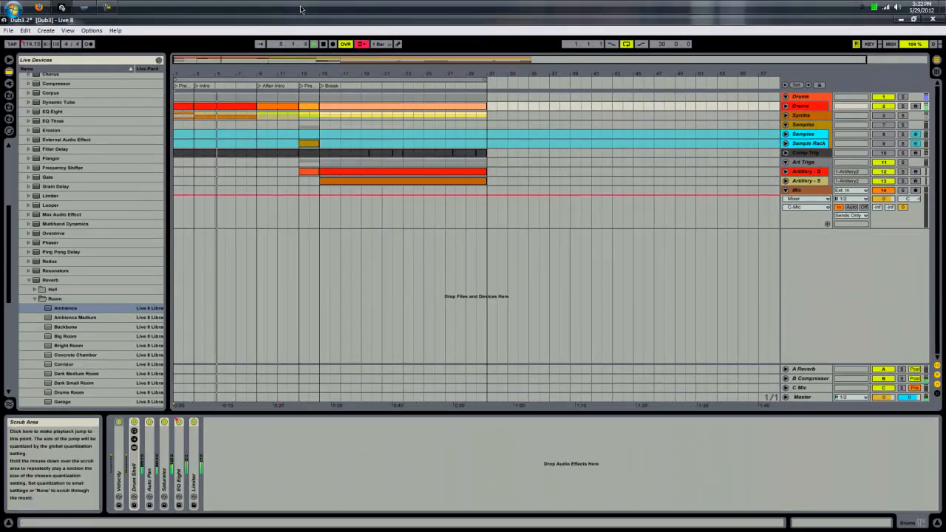
Step: Stop playback, then set the Live 8.2.2.exe process to High priority in Task Manager
left_click(323, 44)
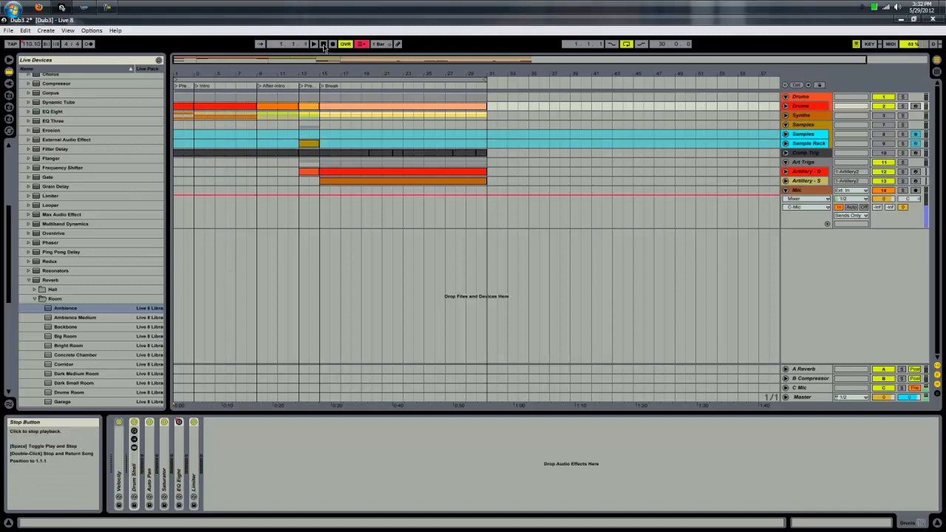
left_click(322, 44)
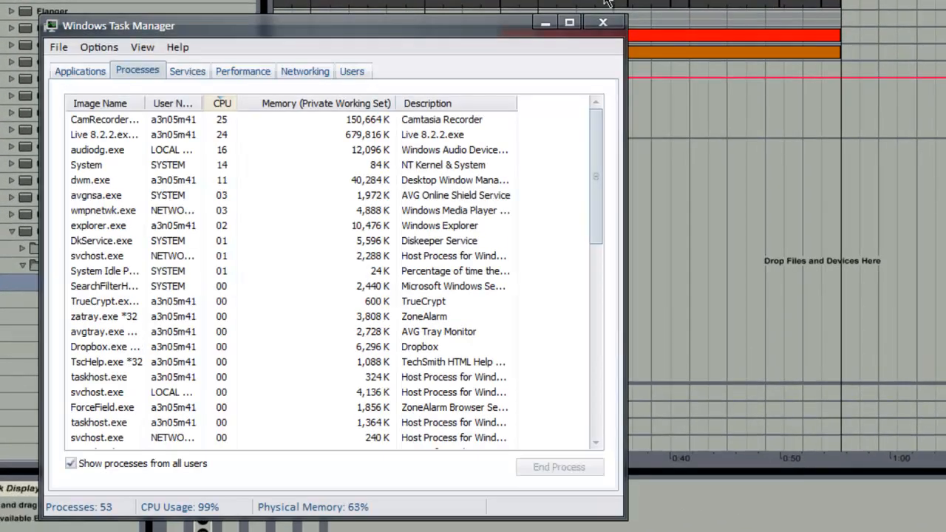
right_click(103, 118)
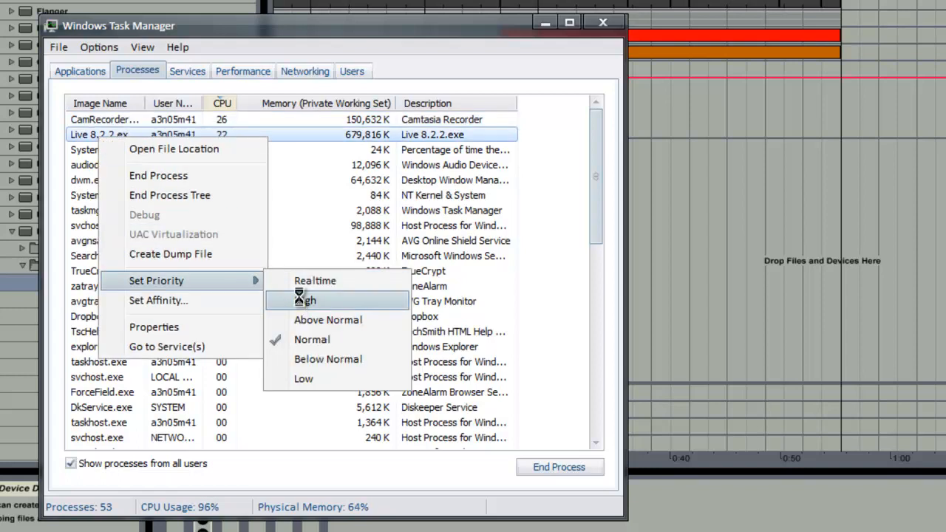
left_click(305, 300)
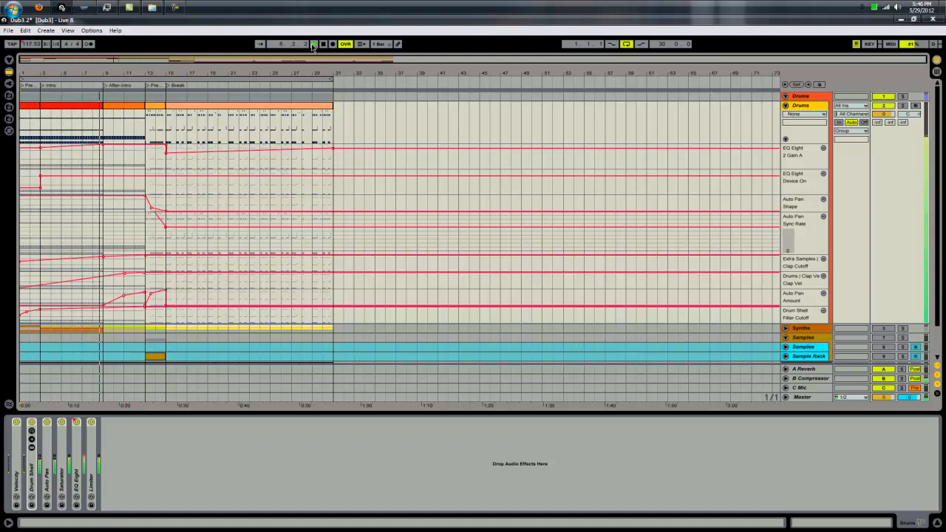
Step: Unfold the Velocity device showing Random 15 and Clip mode ahead of Drum Shell
left_click(331, 43)
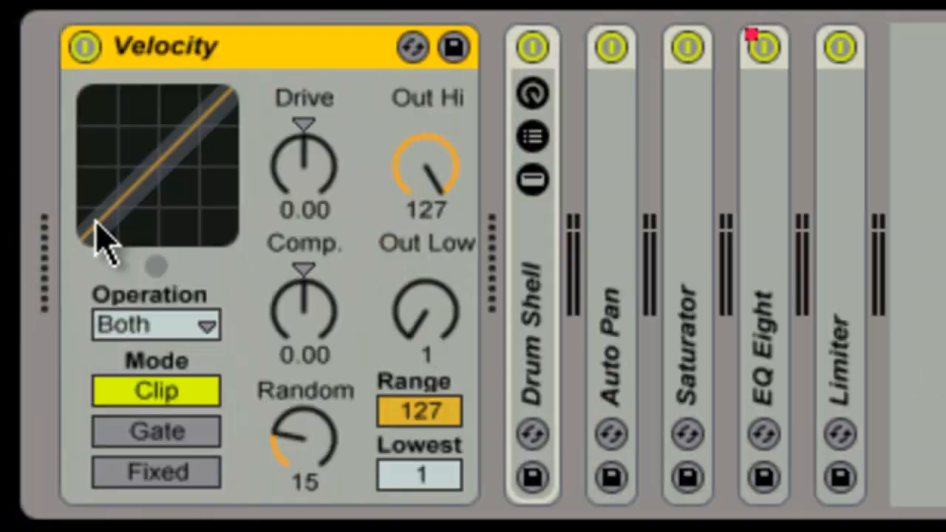
mouse_move(332, 160)
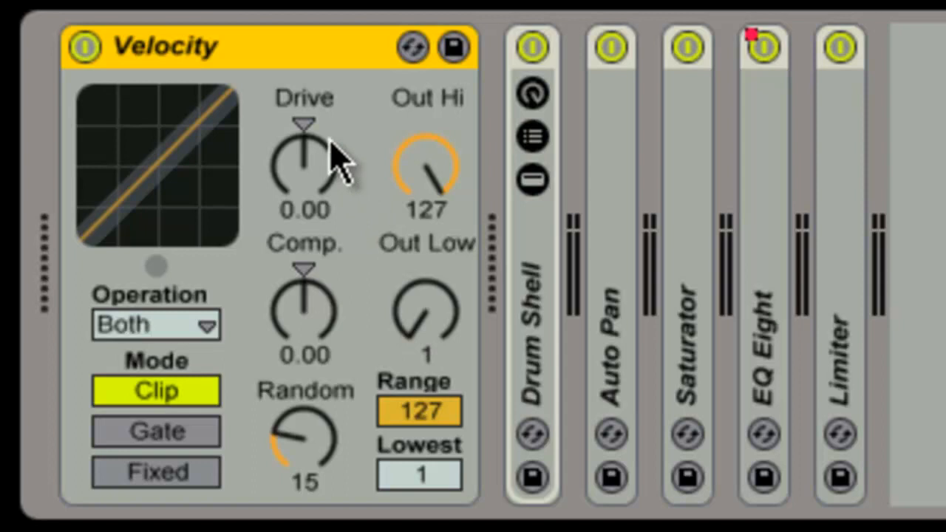
mouse_move(318, 74)
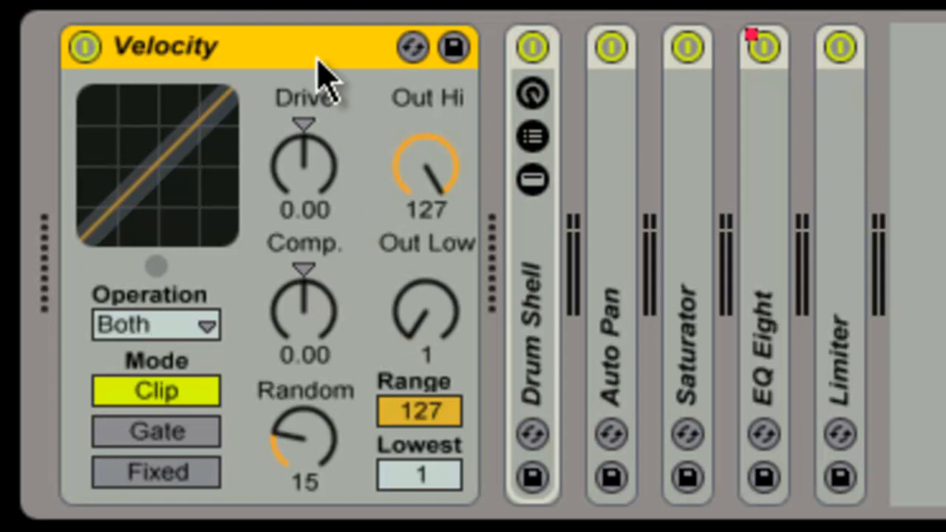
mouse_move(377, 397)
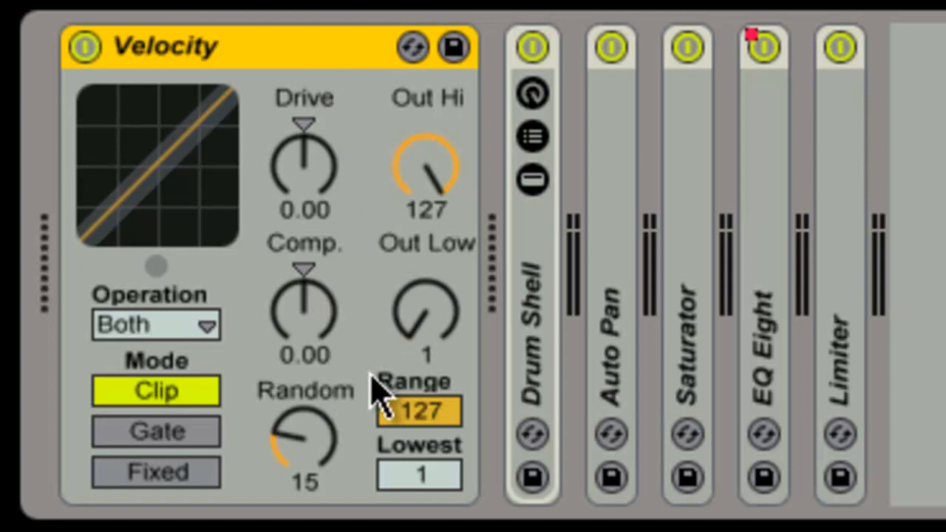
mouse_move(296, 444)
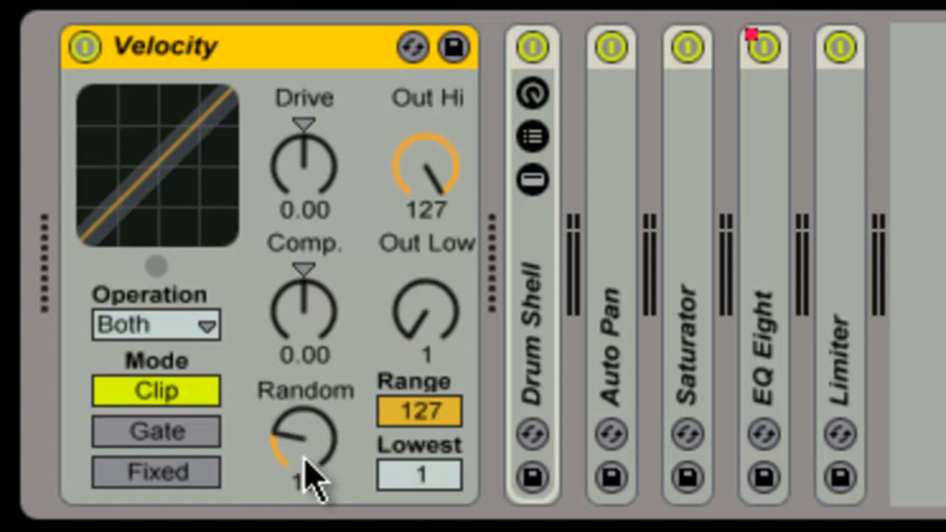
left_click_drag(303, 436, 310, 413)
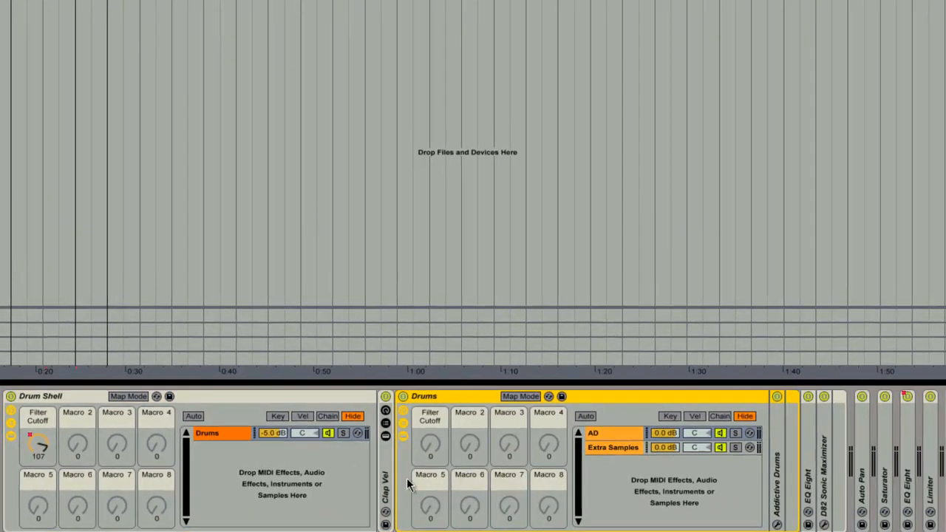
mouse_move(620, 422)
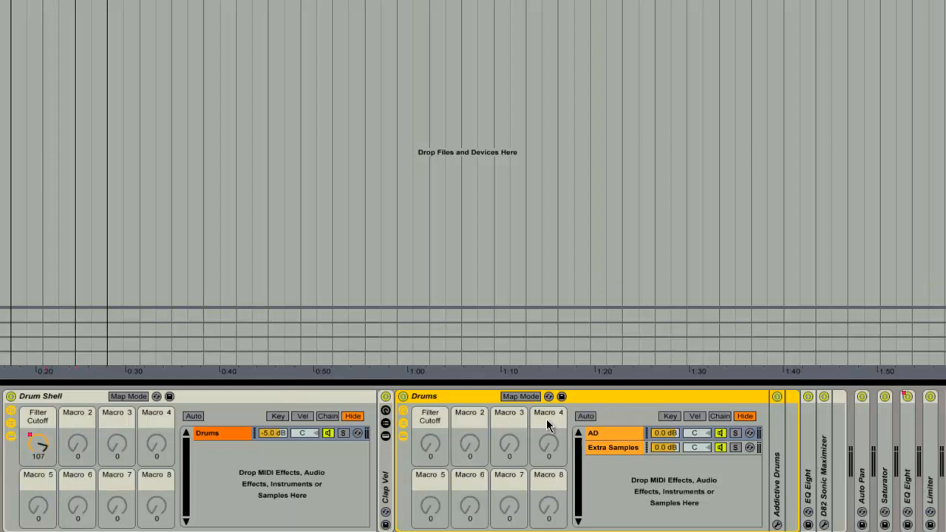
mouse_move(850, 458)
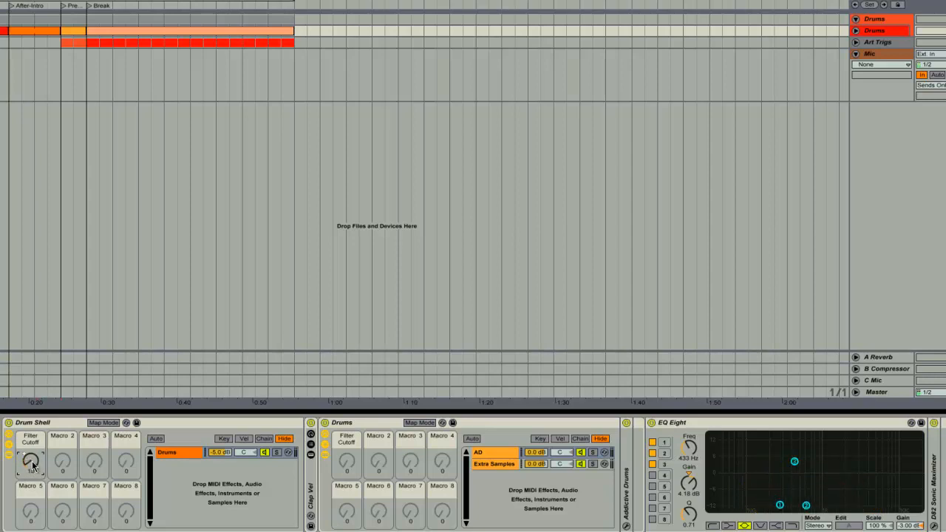
Step: Adjust the Drum Shell Filter Cutoff amount while viewing the Drum Shell chain
left_click_drag(30, 461, 30, 455)
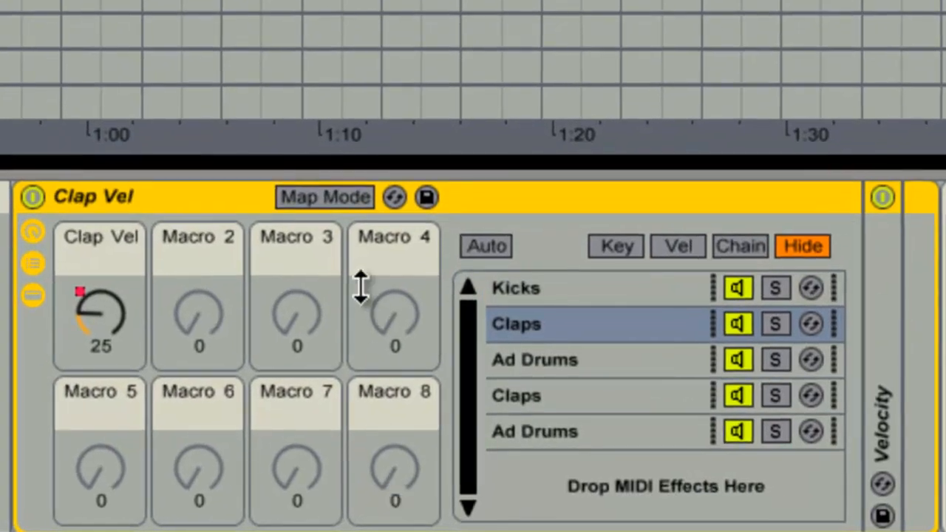
mouse_move(580, 306)
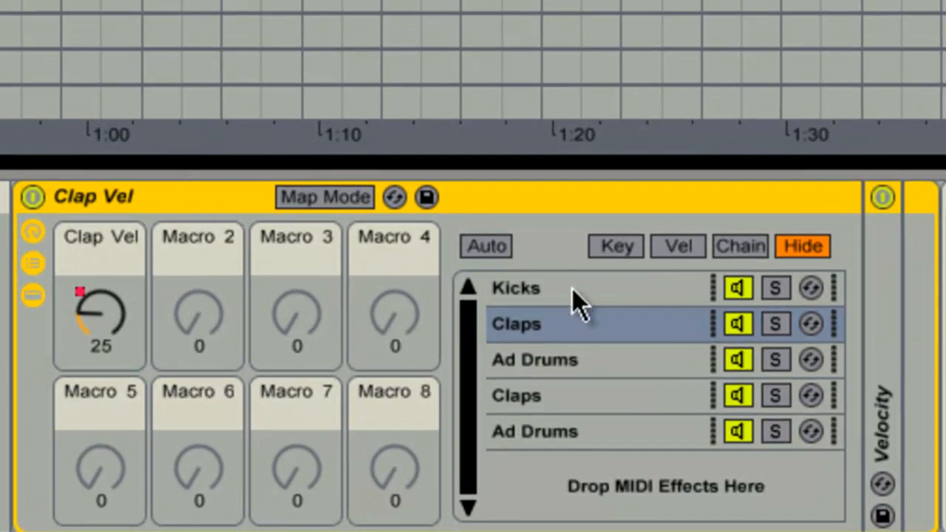
mouse_move(579, 310)
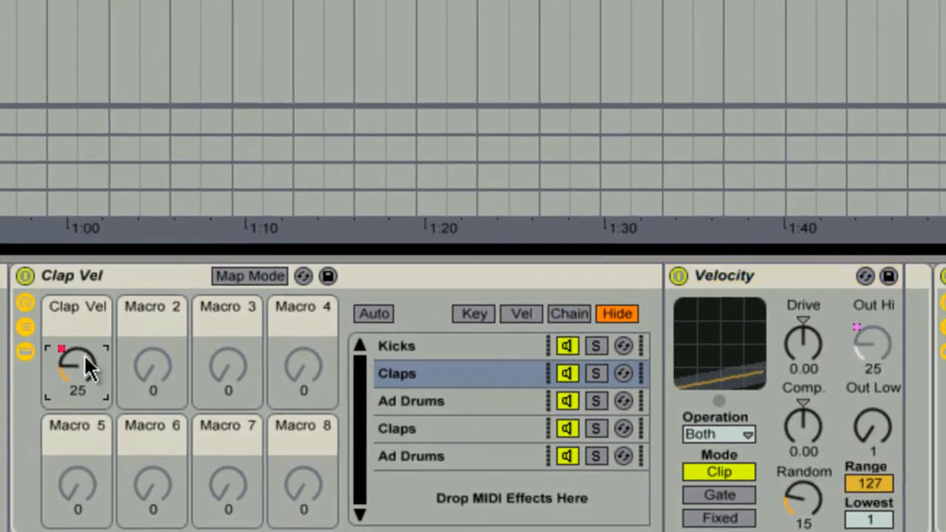
Step: Sweep the Clap Vel macro through 38, 75, 30, 10 and leave it at 9
left_click_drag(77, 369, 77, 340)
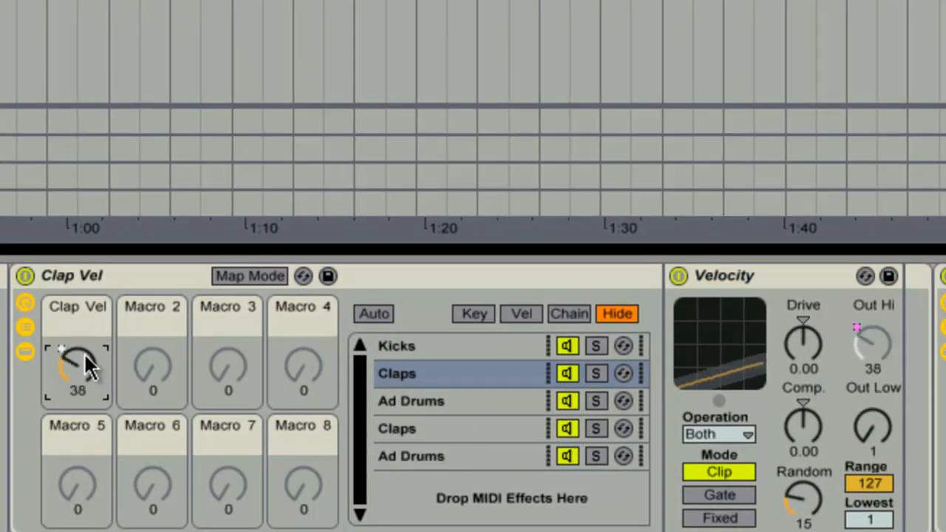
left_click_drag(77, 369, 77, 325)
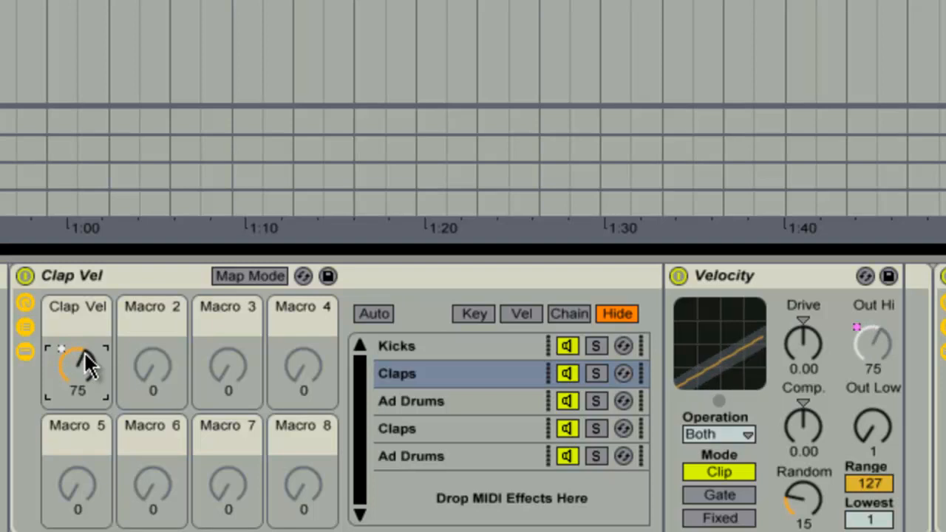
left_click_drag(77, 366, 76, 385)
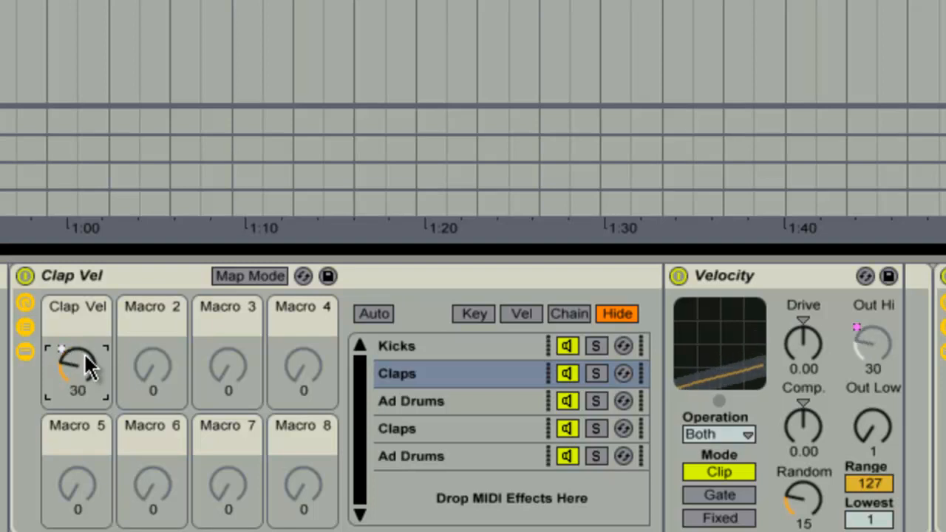
left_click_drag(77, 370, 77, 399)
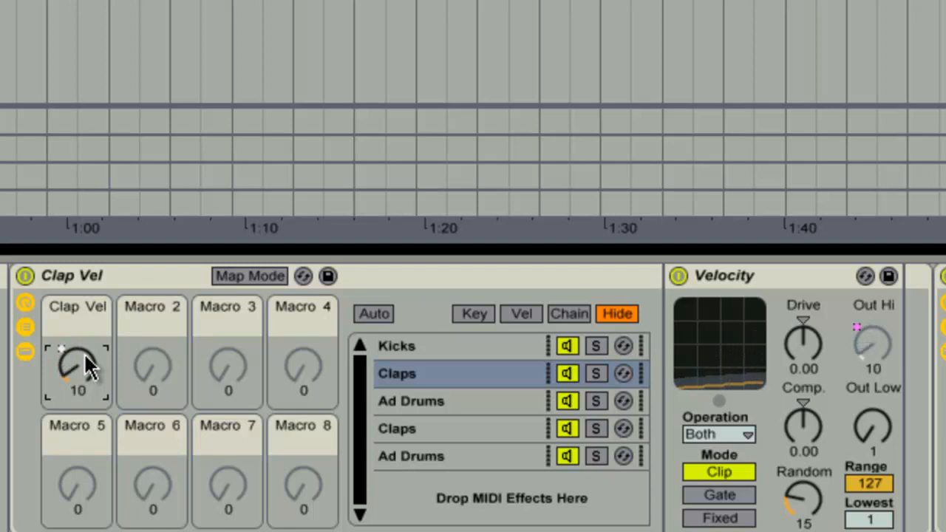
left_click_drag(77, 372, 77, 384)
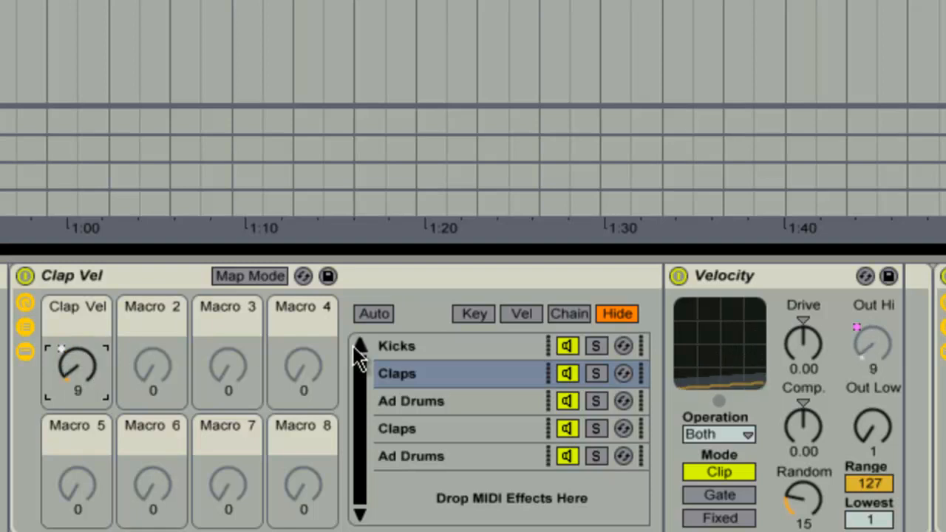
mouse_move(440, 416)
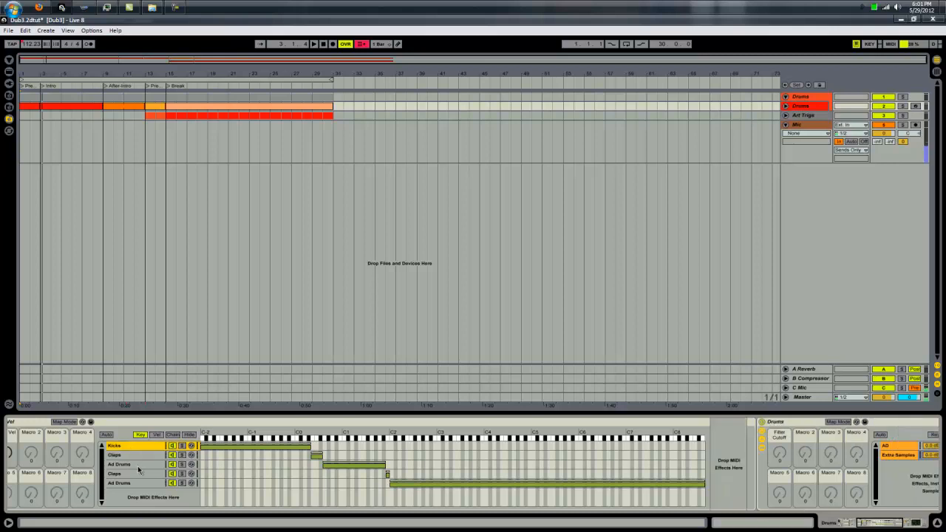
mouse_move(446, 443)
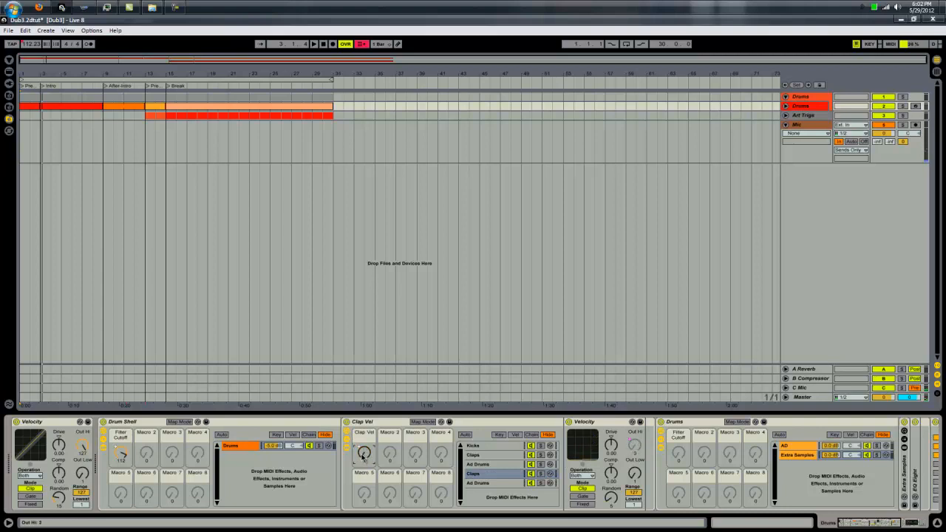
Step: Scroll the Track View along the Clap Vel, Velocity, Drums rack and EQ Eight devices
left_click_drag(364, 458, 363, 443)
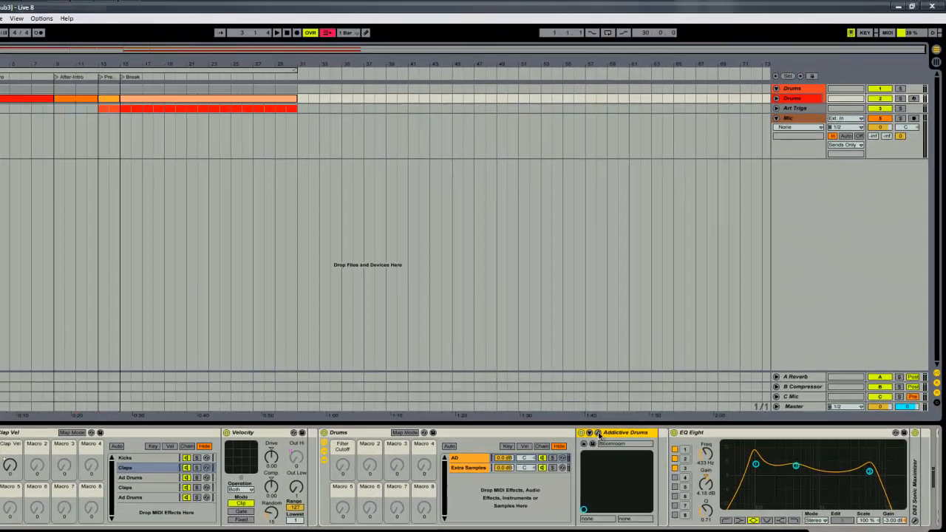
Step: Open the Addictive Drums plugin window and show the Snare's edit settings
left_click(589, 431)
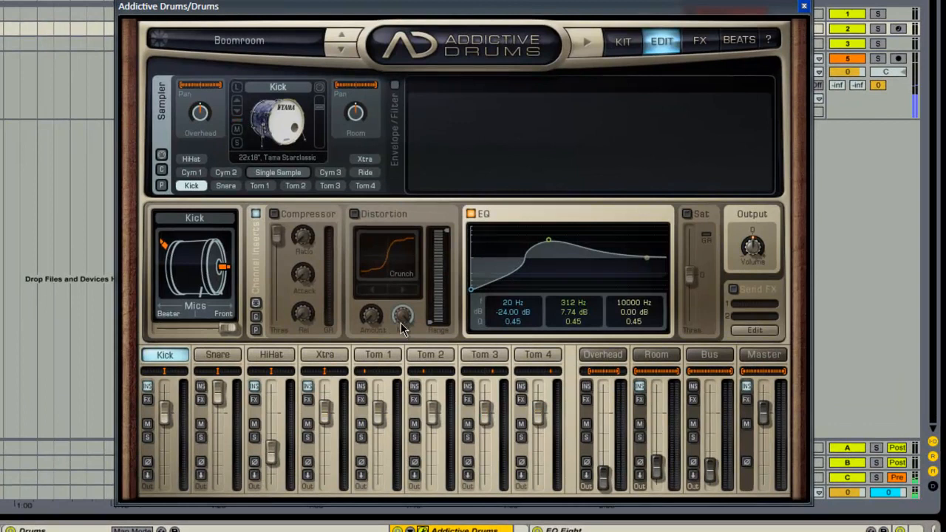
mouse_move(280, 340)
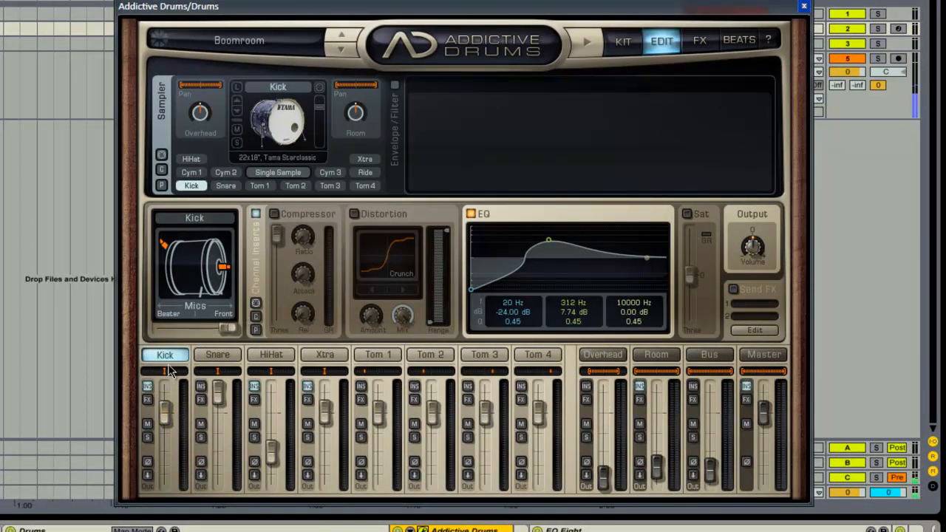
left_click(218, 355)
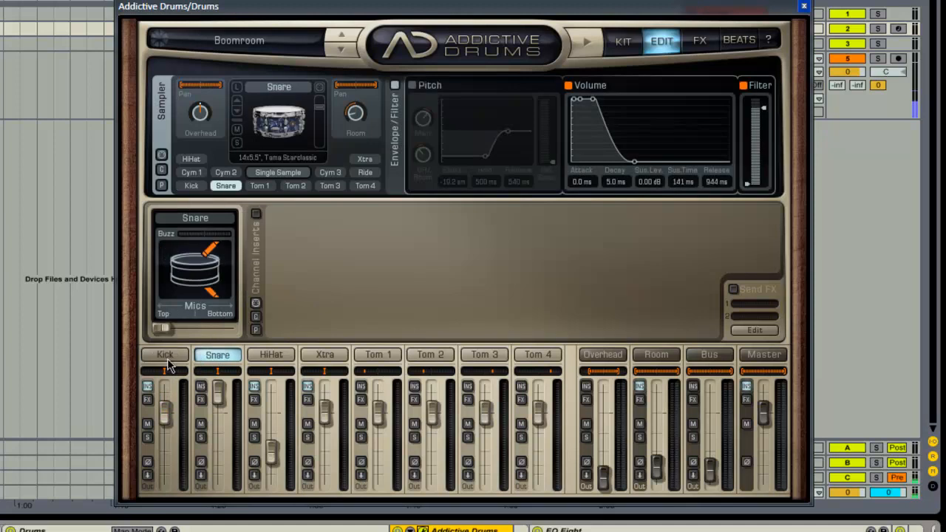
Step: Review the Boomroom kit in the Kit overview and audition the kick drum
left_click(623, 39)
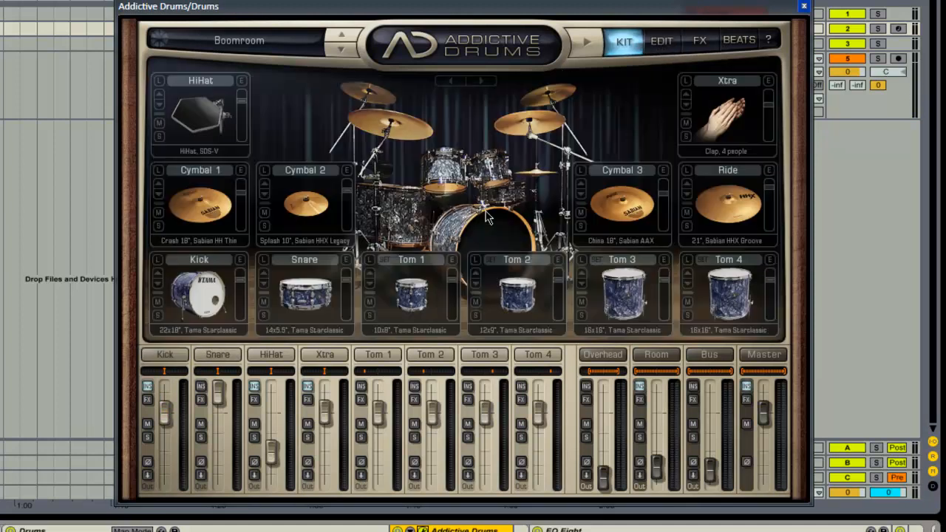
left_click(214, 298)
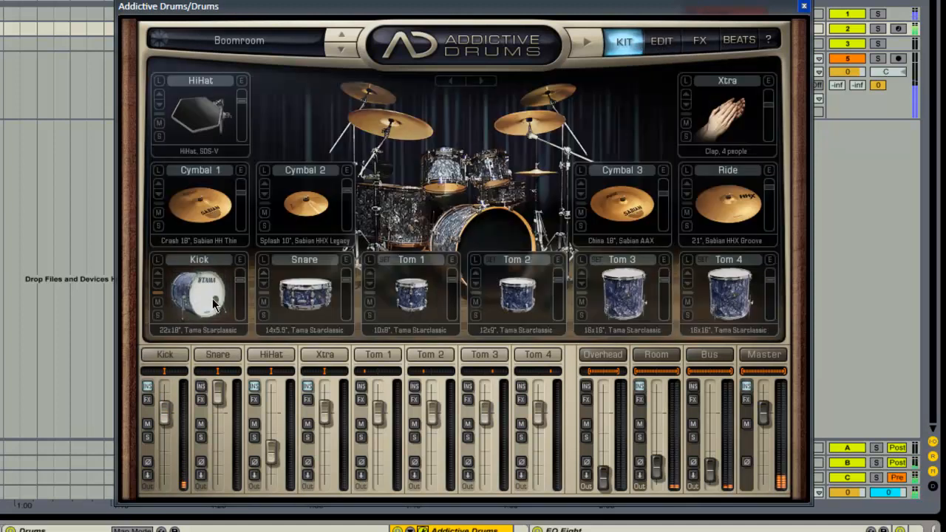
left_click(200, 295)
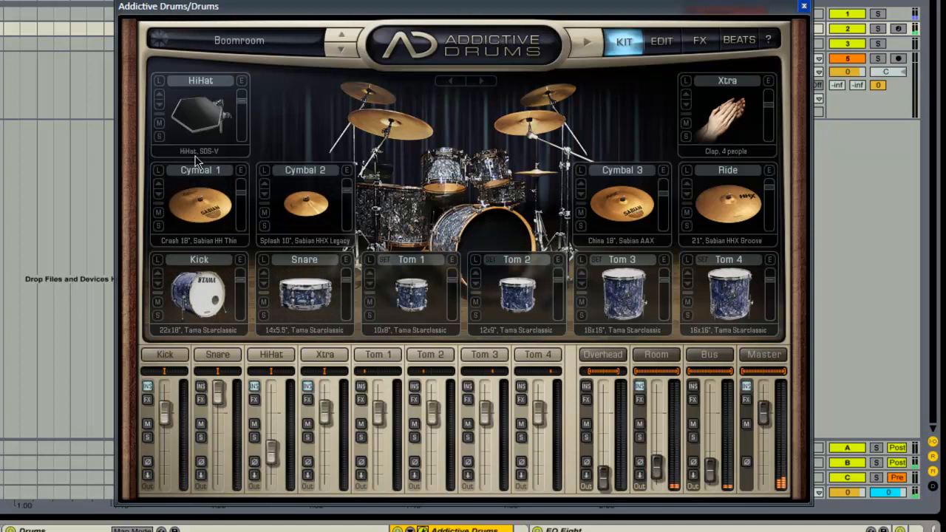
mouse_move(287, 47)
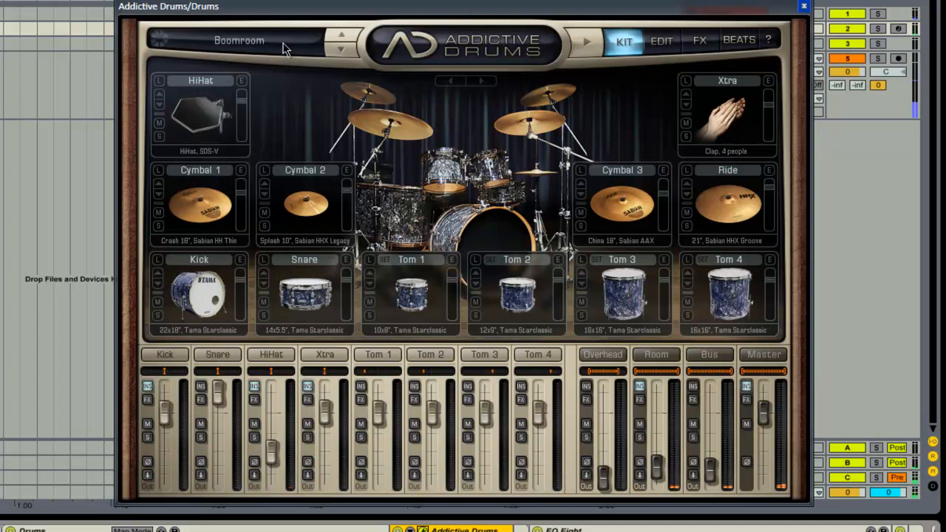
mouse_move(268, 50)
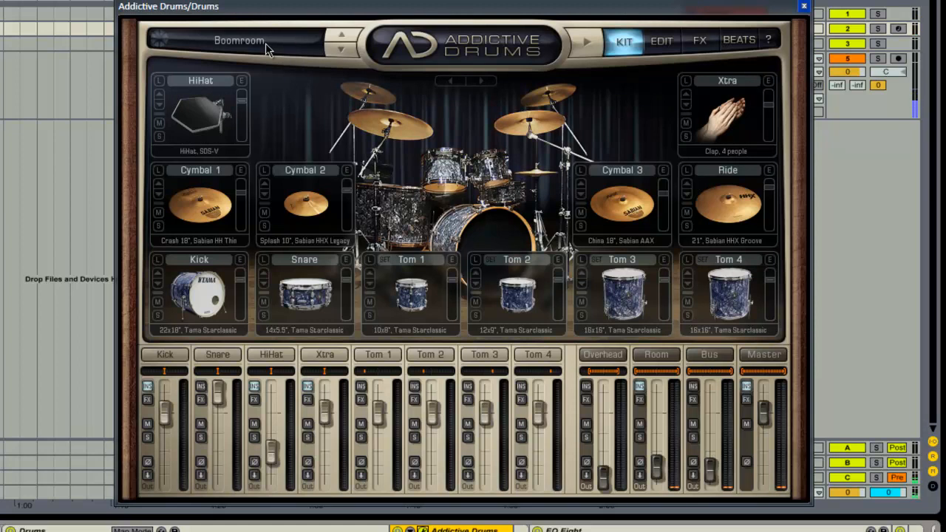
left_click(240, 40)
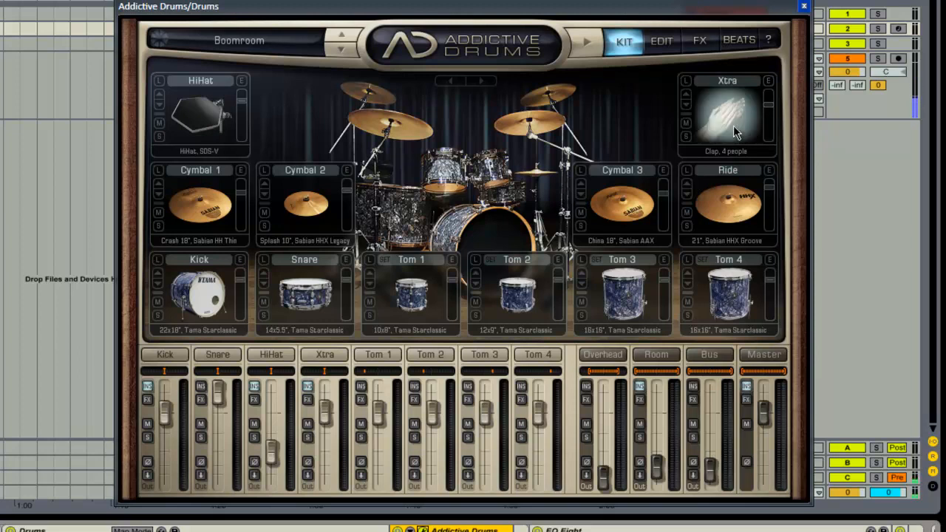
Step: Audition the Xtra-slot clap, view the kick's Edit page, then close Addictive Drums
left_click(728, 118)
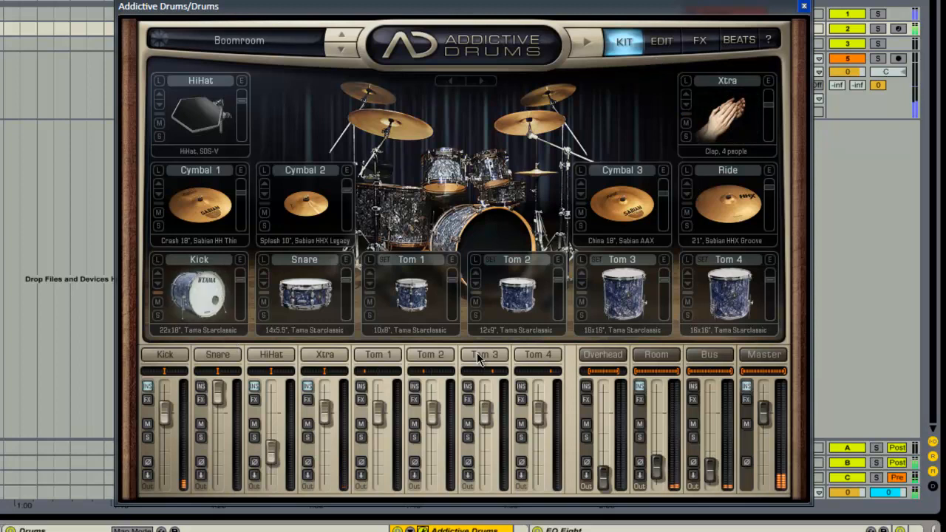
left_click(659, 40)
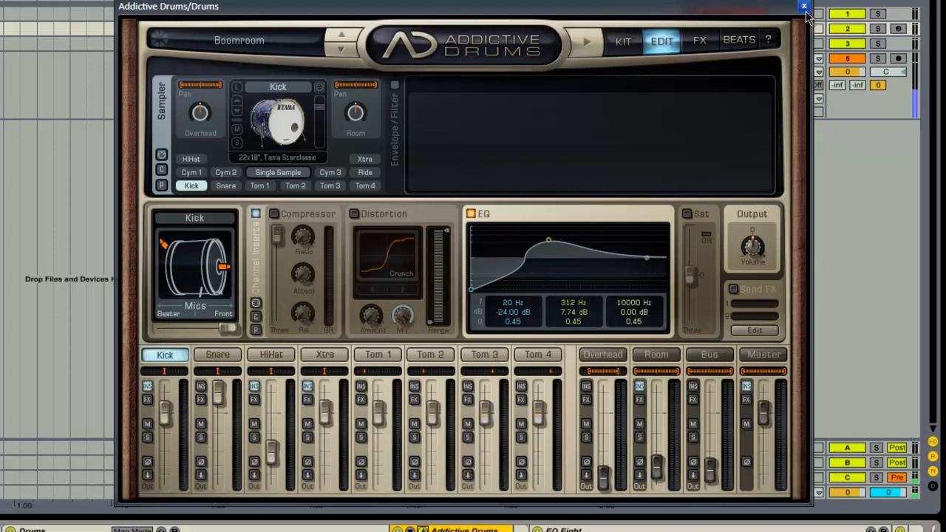
mouse_move(804, 9)
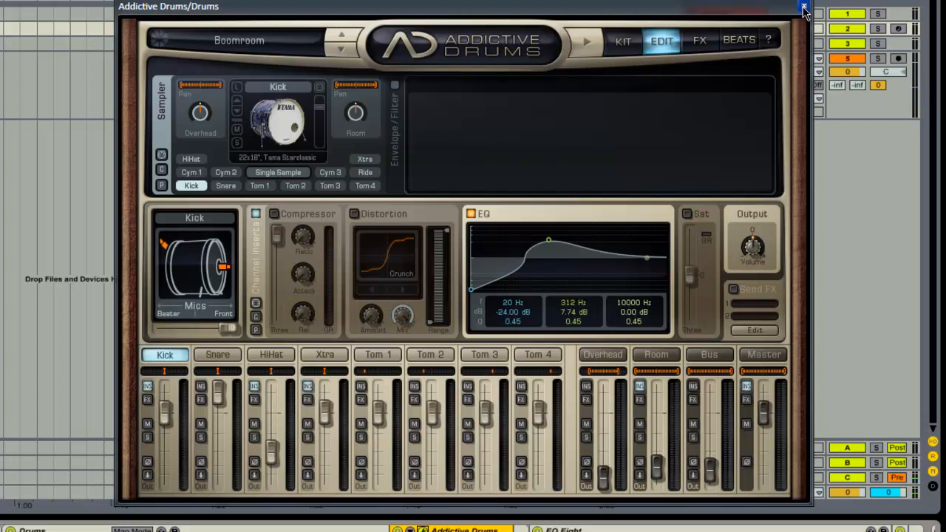
left_click(804, 8)
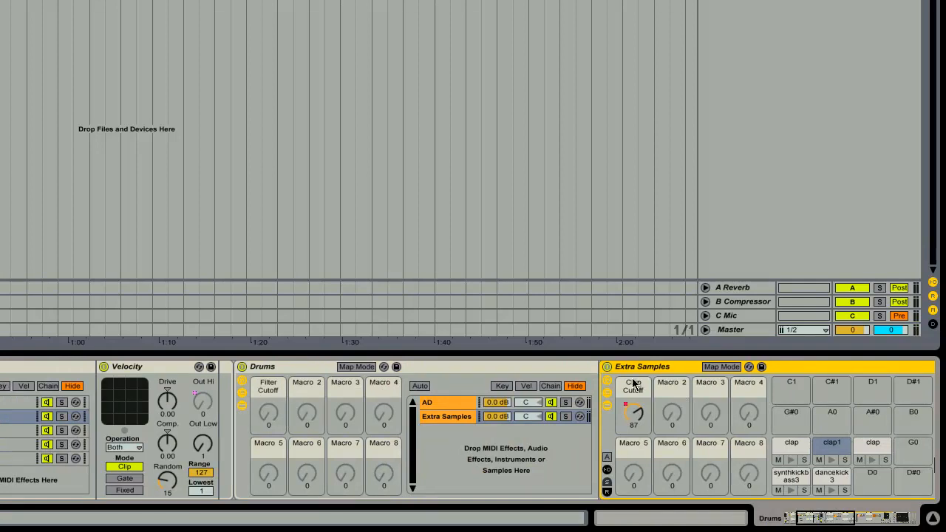
Step: Select the Extra Samples drum rack to show its Kicks and Claps chains and EQ Eight
left_click(791, 442)
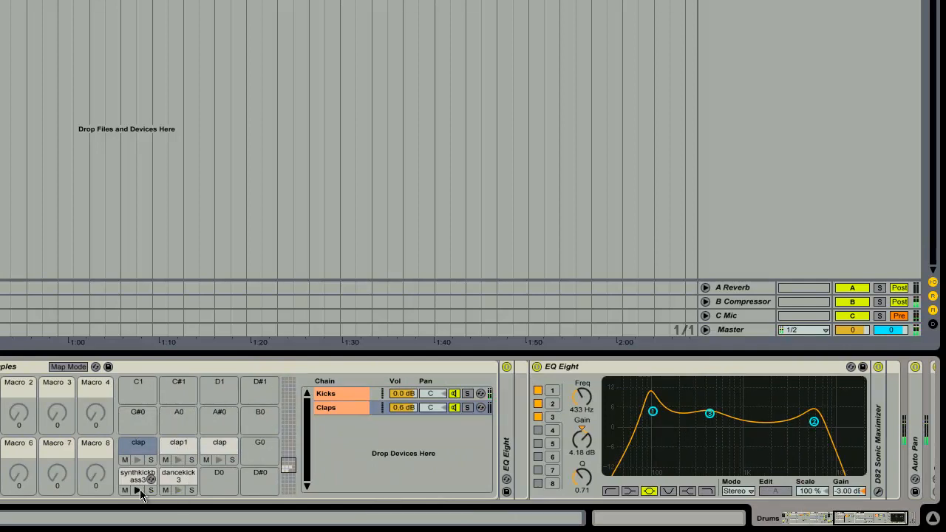
mouse_move(517, 446)
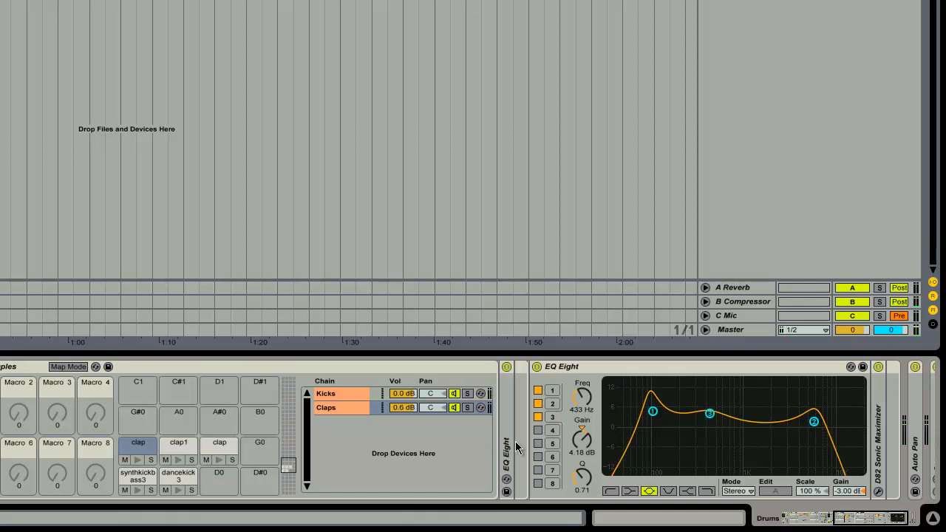